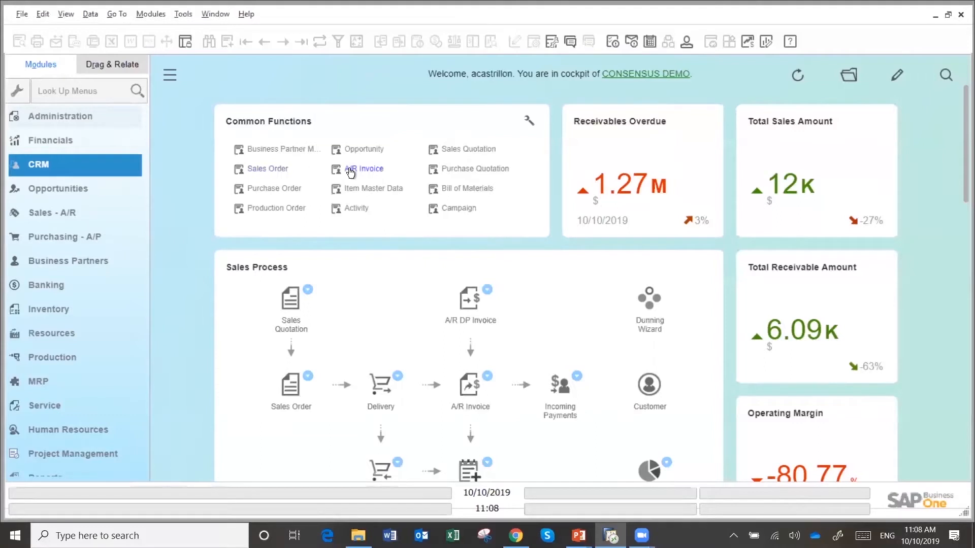
# Discard the new A/R invoice draft and show the latest record, a $3,750 cancellation document
pyautogui.click(368, 168)
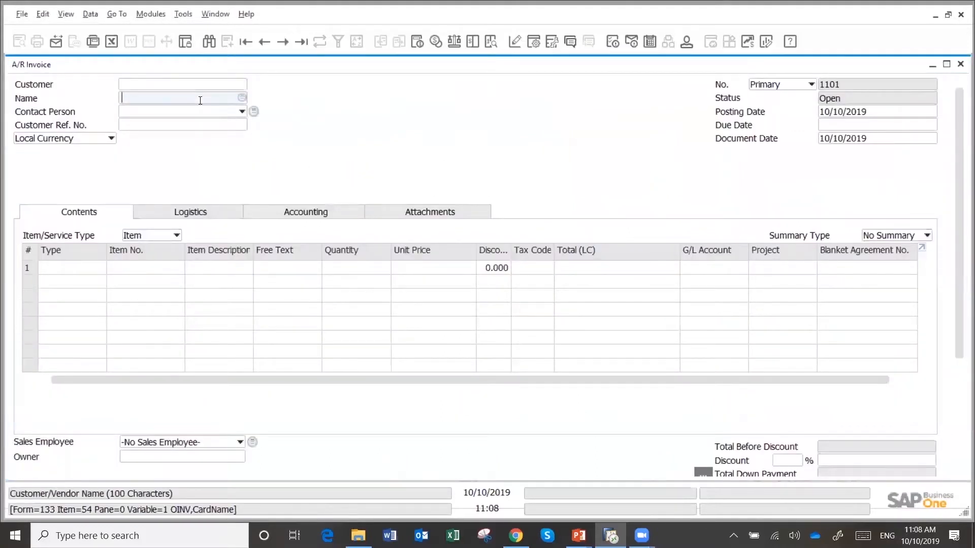
pyautogui.write('john')
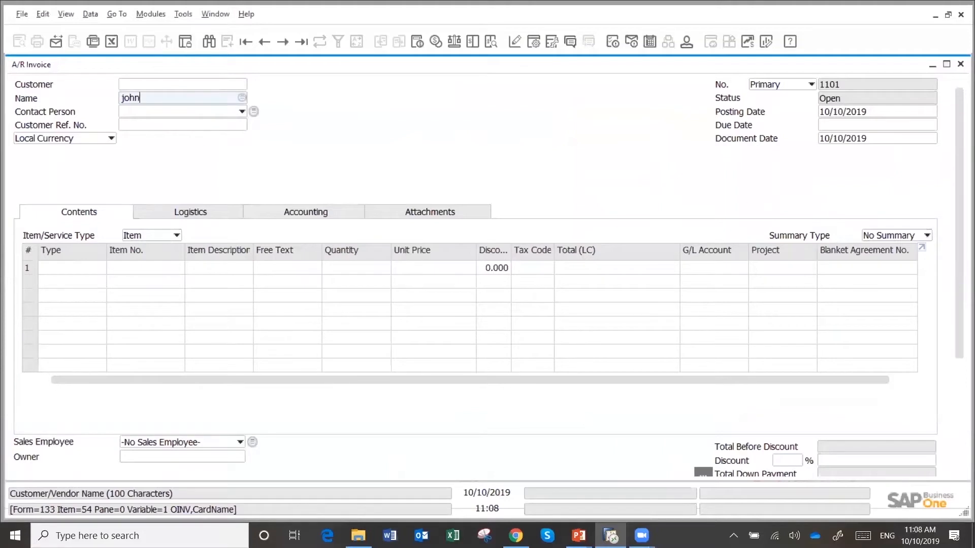
pyautogui.write('john')
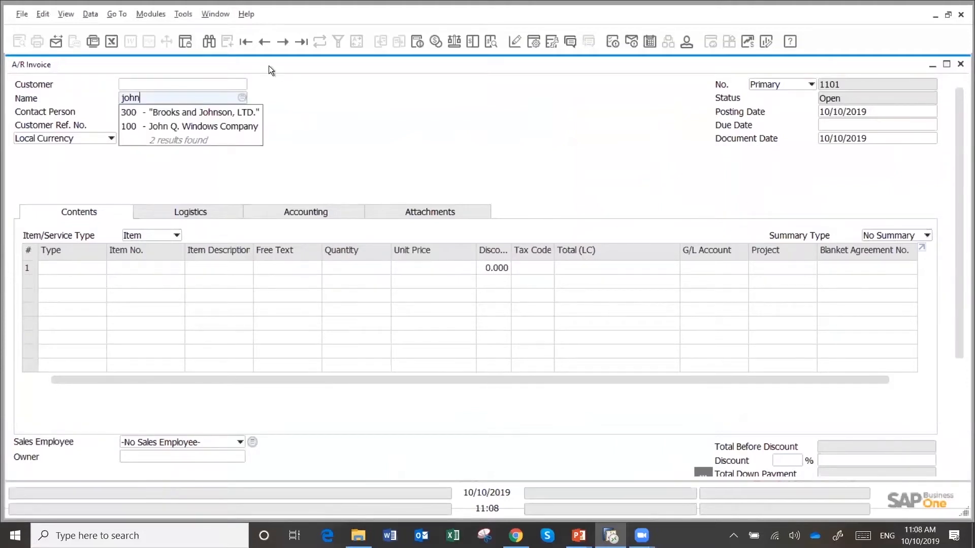
pyautogui.moveTo(300, 41)
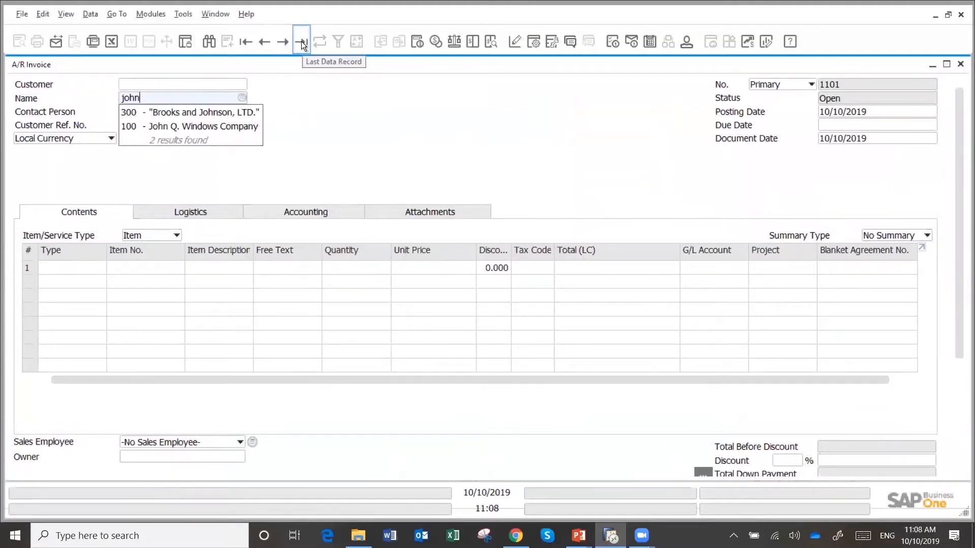
pyautogui.click(300, 41)
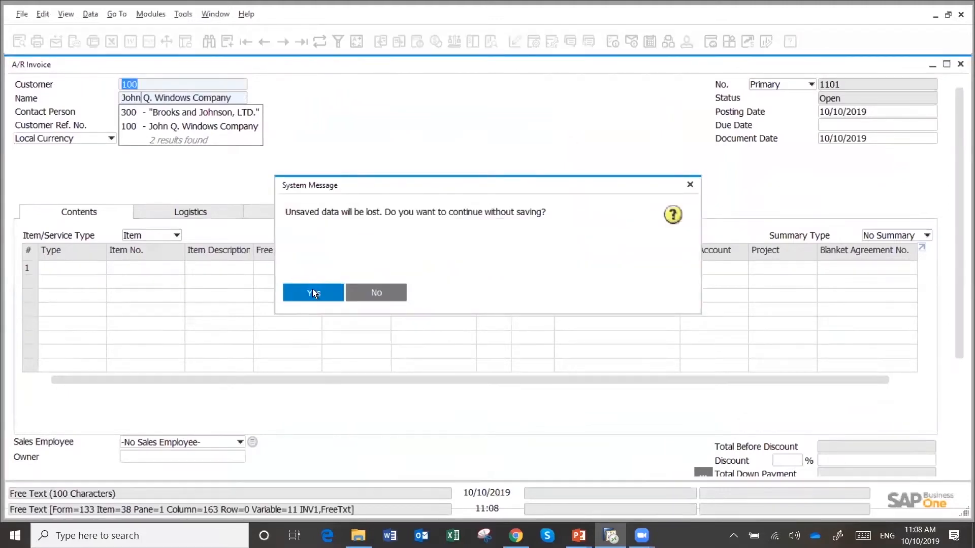
pyautogui.click(313, 293)
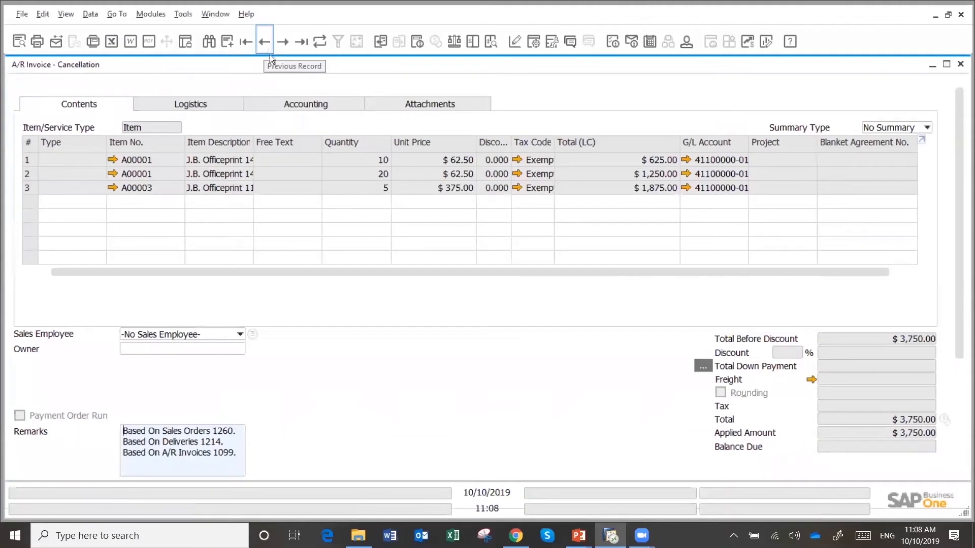
pyautogui.moveTo(412, 356)
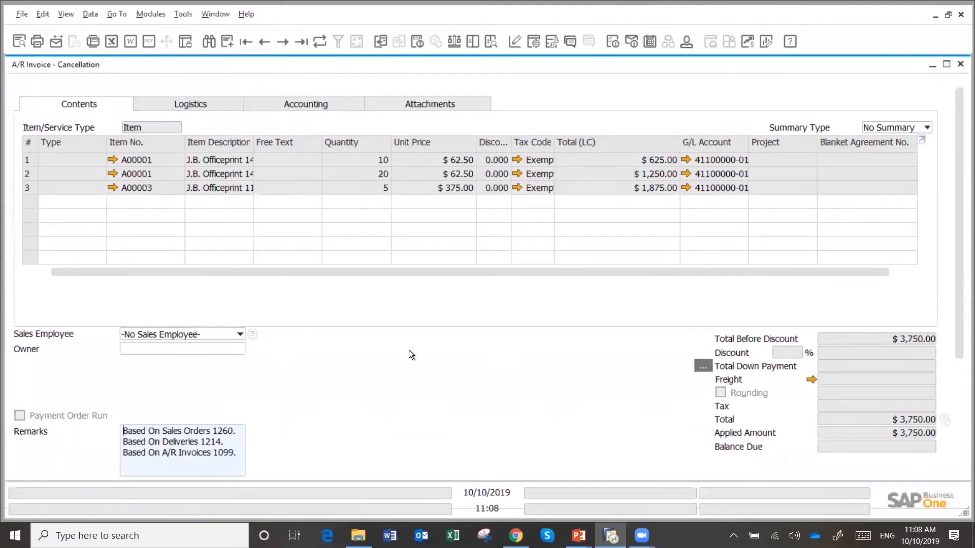
# Duplicate the $3,750 cancellation document into a new A/R invoice with its three item rows
pyautogui.rightClick(463, 174)
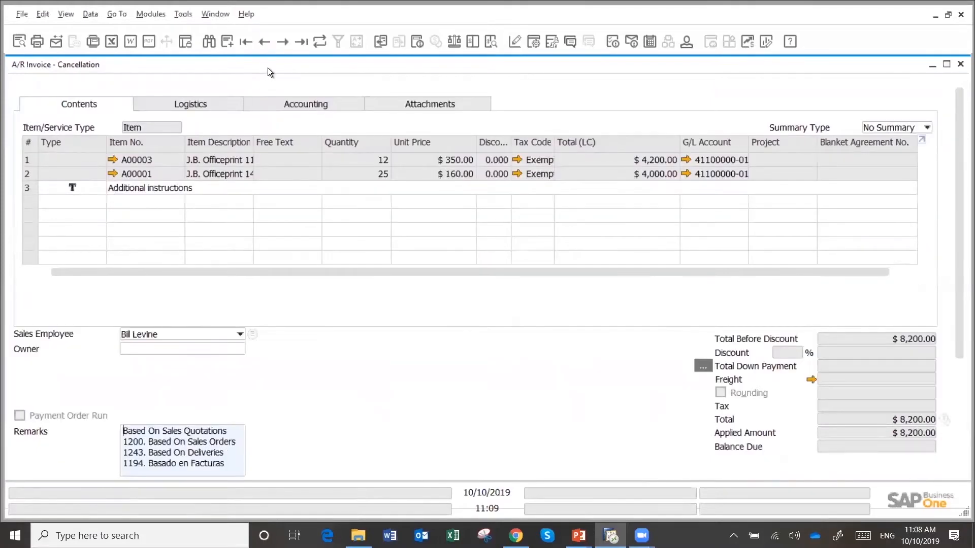
pyautogui.rightClick(348, 290)
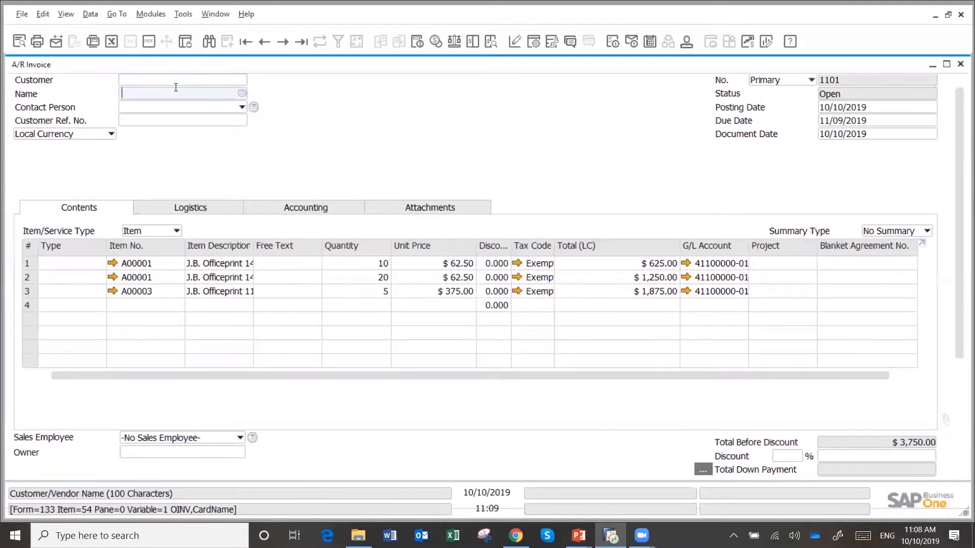
# Set customer 100, John Q. Windows Company, on invoice 1101 and update its document rows
pyautogui.write('john')
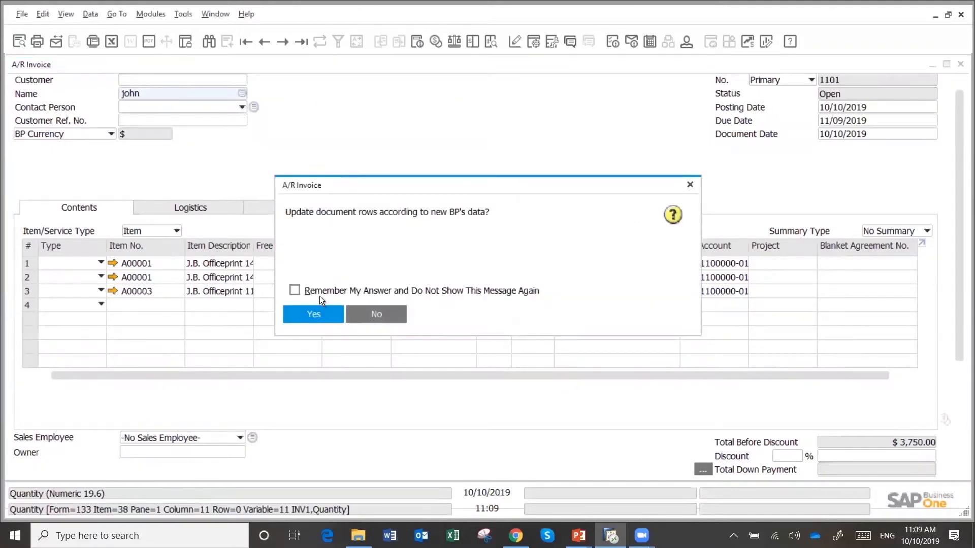
pyautogui.click(313, 314)
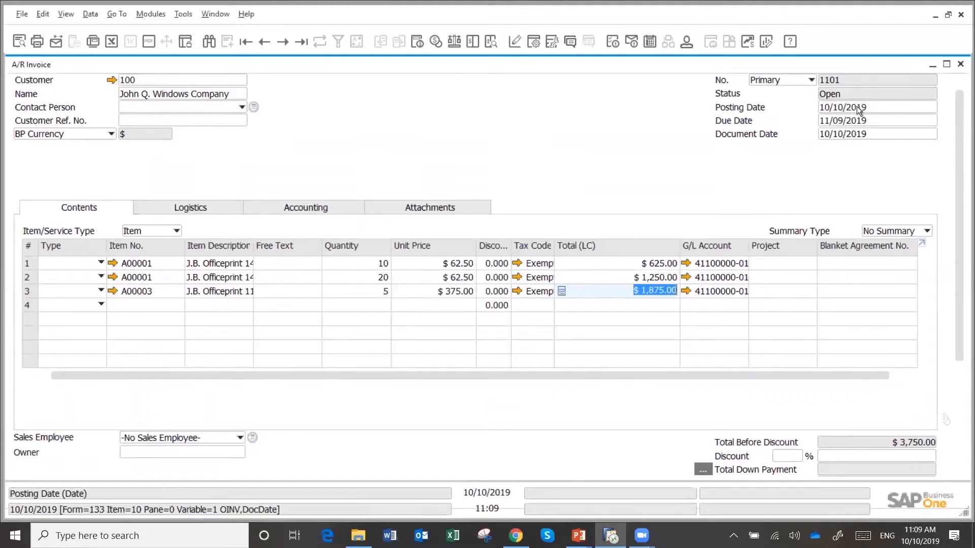
# Date invoice 1101 12/01/2018, update its G/L accounts, and add it
pyautogui.click(844, 107)
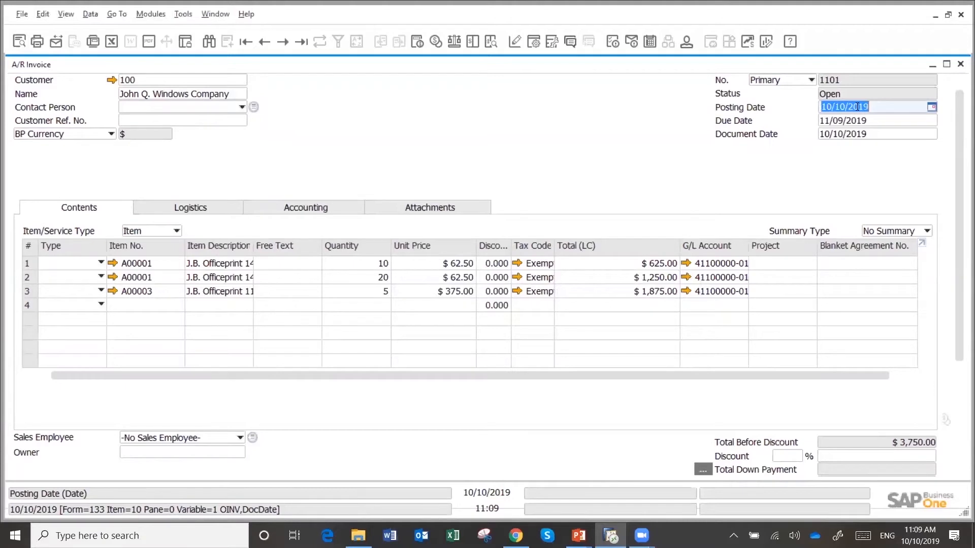
pyautogui.write('120118')
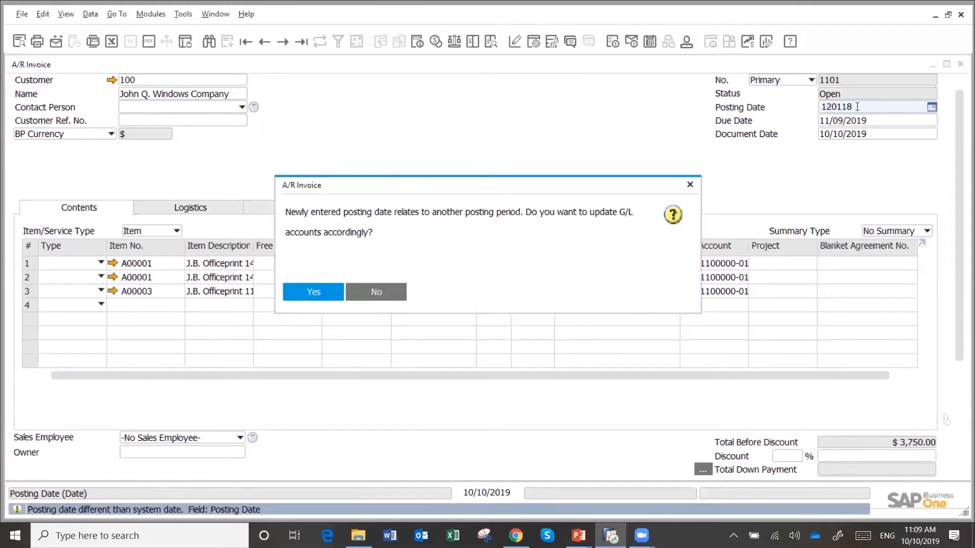
pyautogui.click(314, 293)
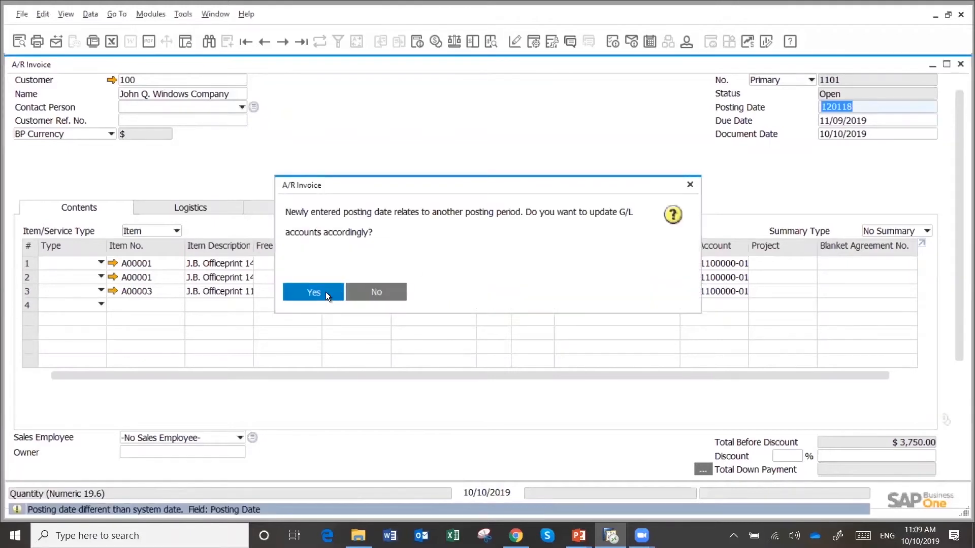
pyautogui.click(314, 293)
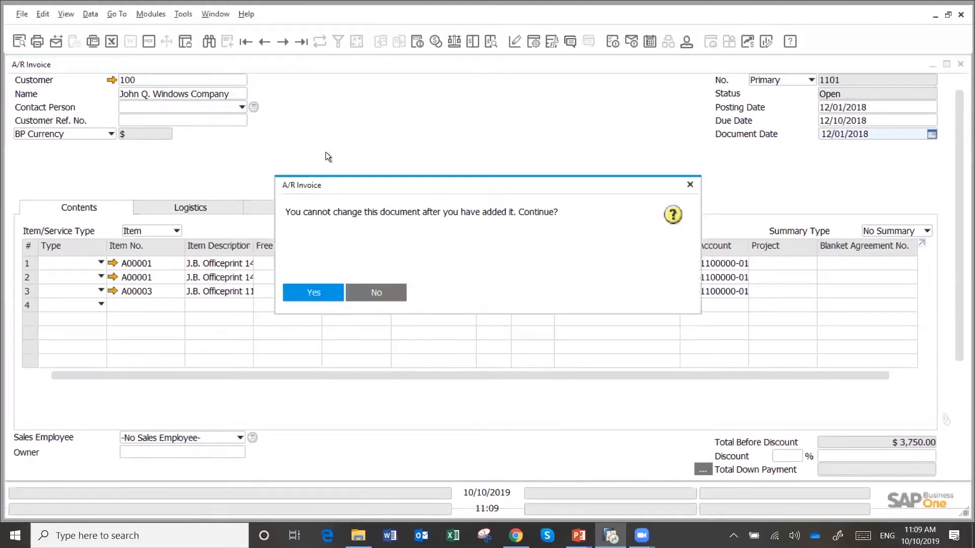
pyautogui.click(313, 292)
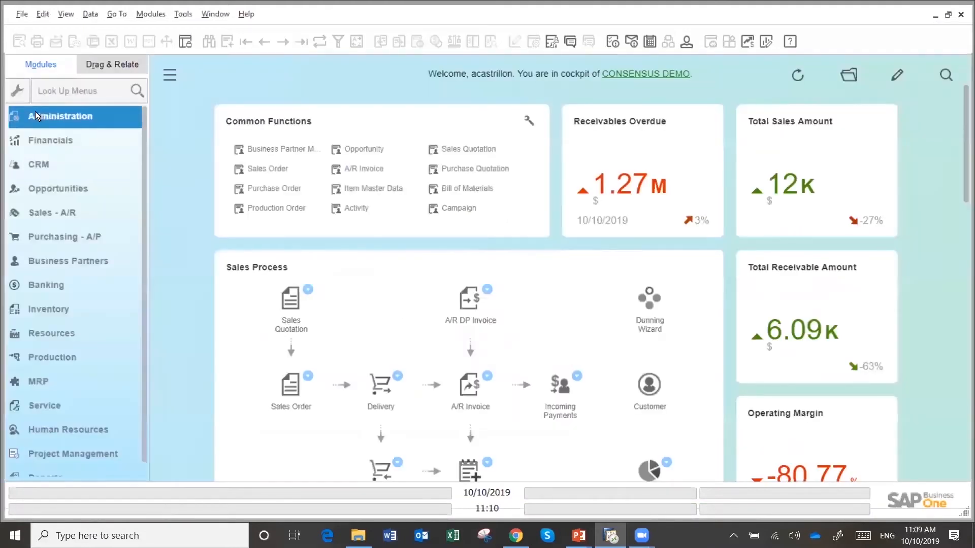
# Run Period-End Closing for 2018-01 to 2018-12, listing period 146's revenue and COGS balances
pyautogui.click(59, 116)
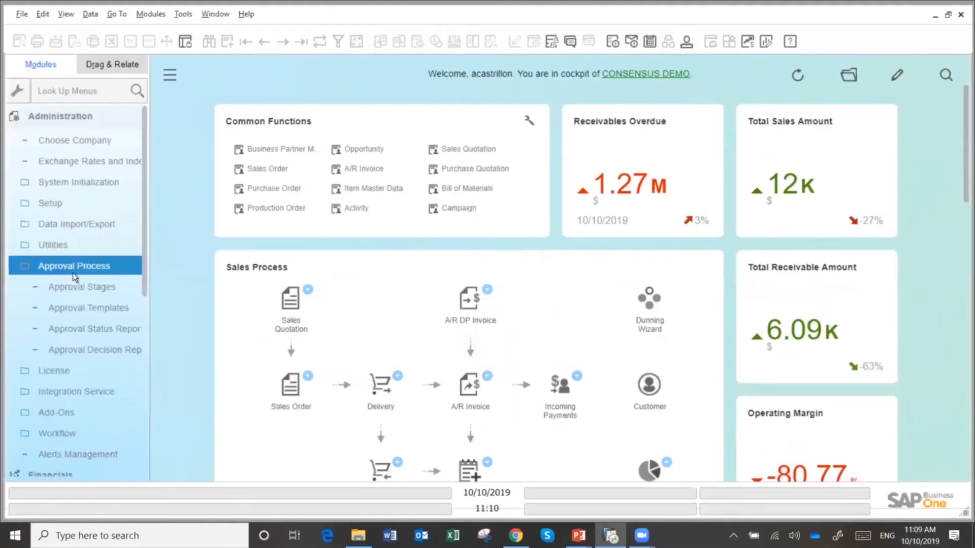
pyautogui.click(51, 245)
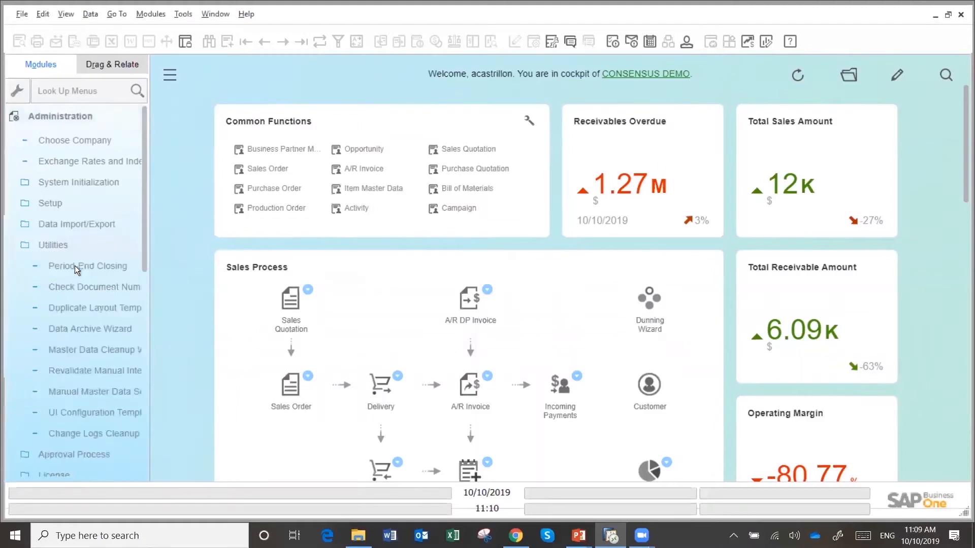
pyautogui.click(87, 265)
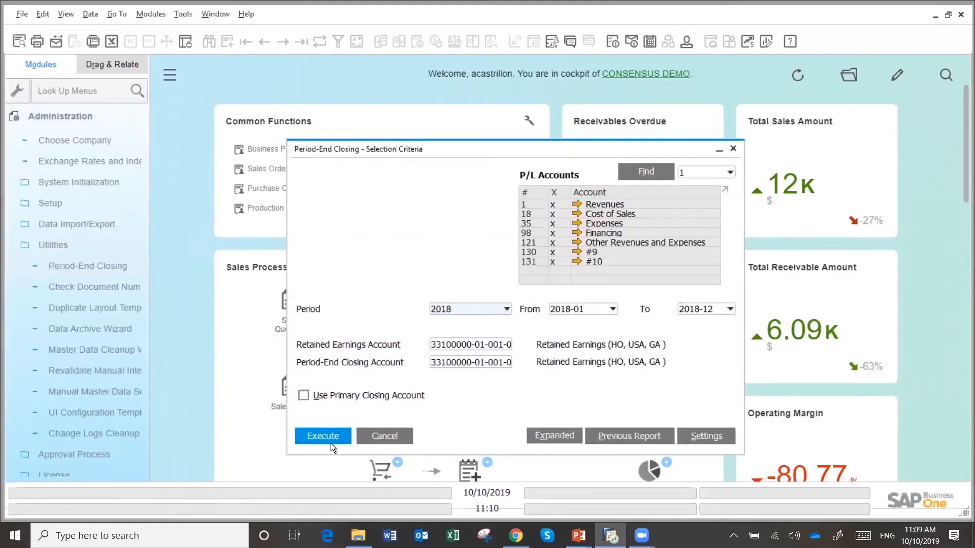
pyautogui.click(322, 435)
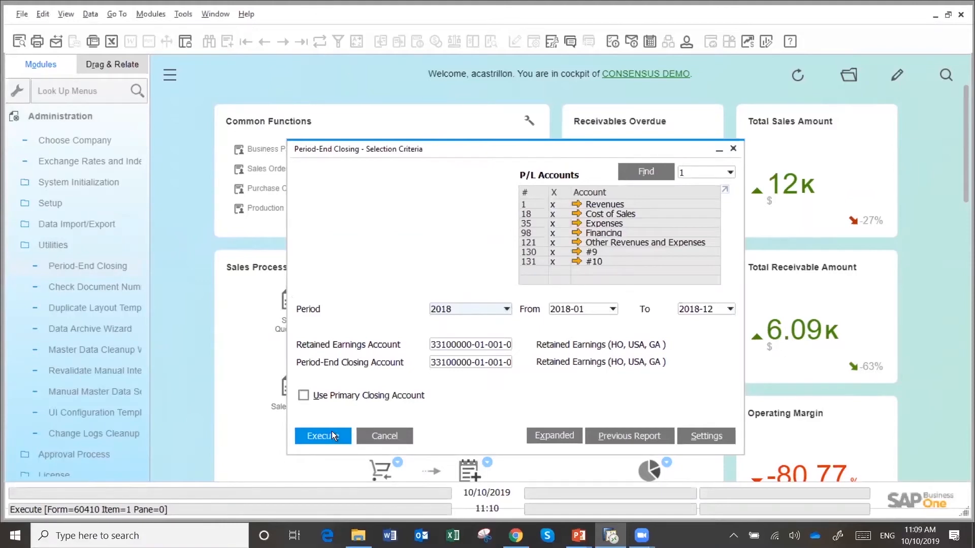
pyautogui.click(322, 436)
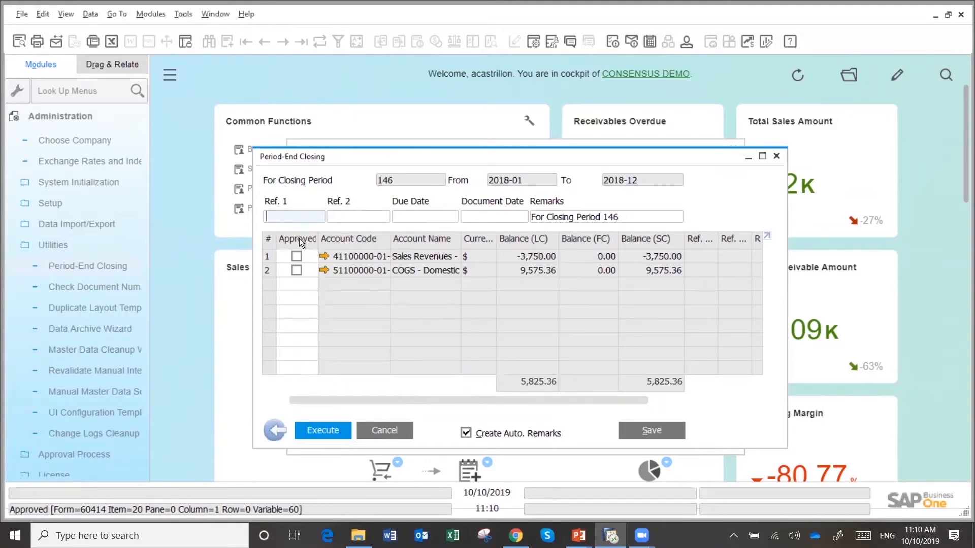
# Approve both closing lines, date them 12/31/2018, and execute the period-end posting
pyautogui.click(425, 216)
pyautogui.write('12/31/2018')
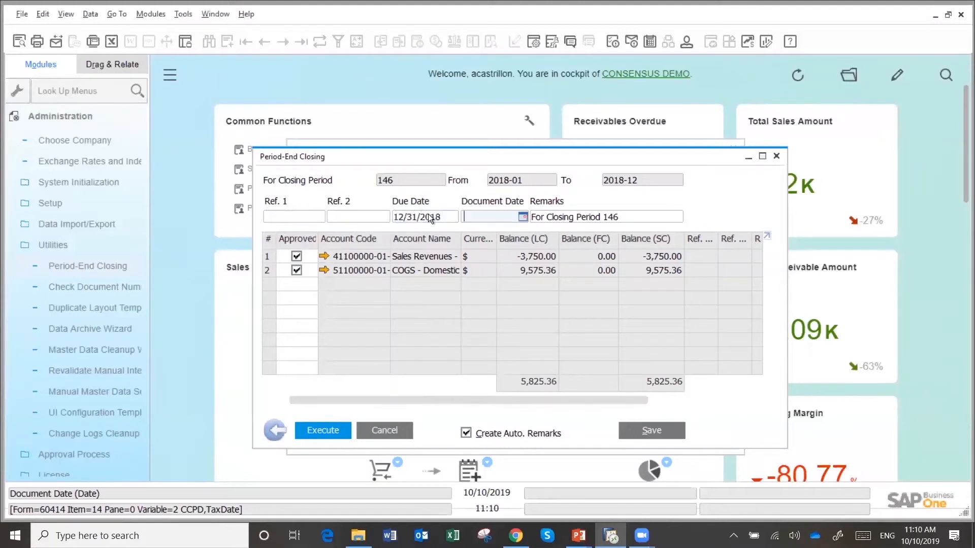
pyautogui.write('12311')
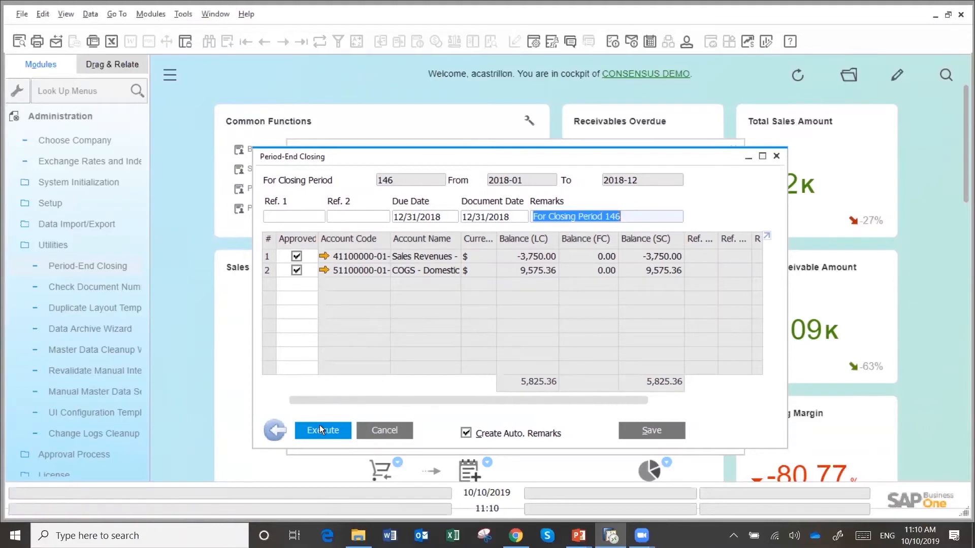
pyautogui.click(323, 431)
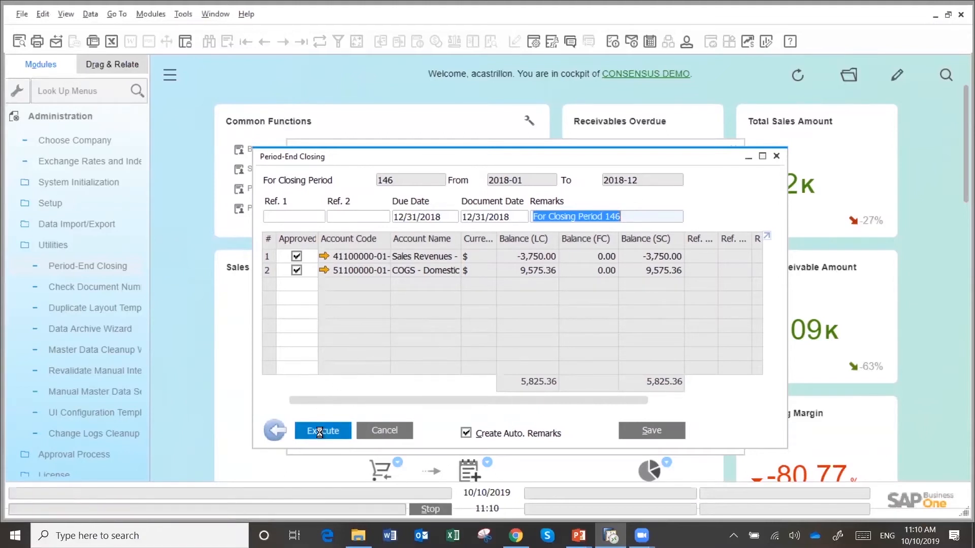
pyautogui.click(384, 430)
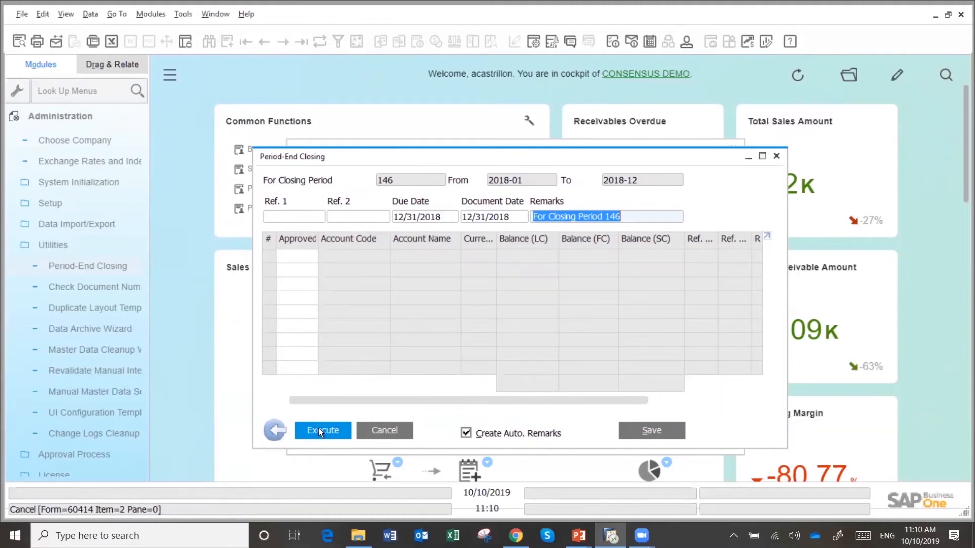
# Close the closing results and selection criteria windows, returning to the cockpit
pyautogui.click(322, 431)
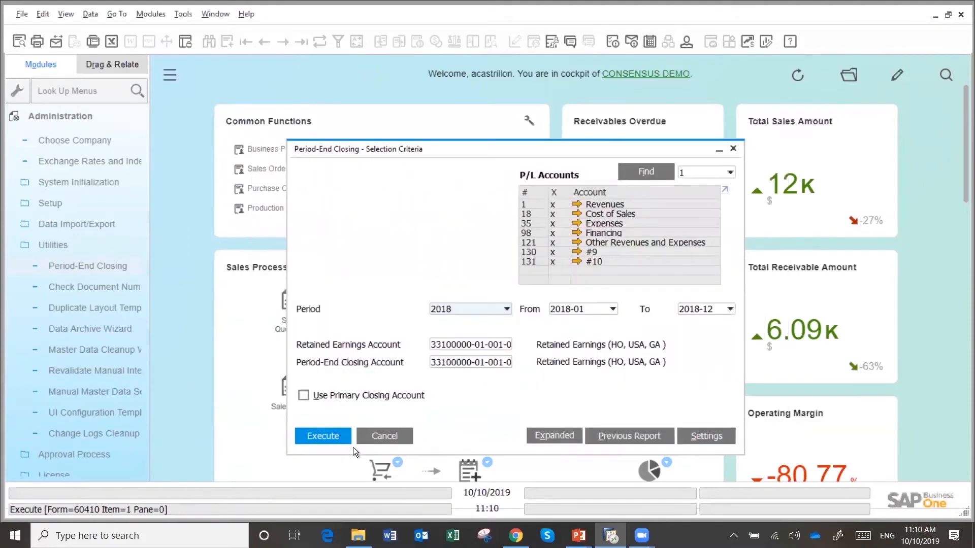
pyautogui.click(384, 435)
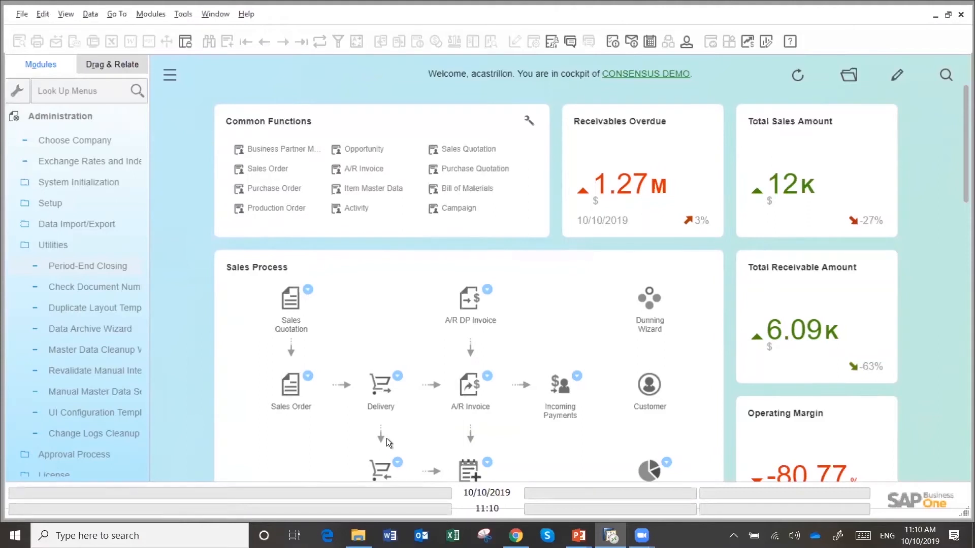
pyautogui.moveTo(336, 505)
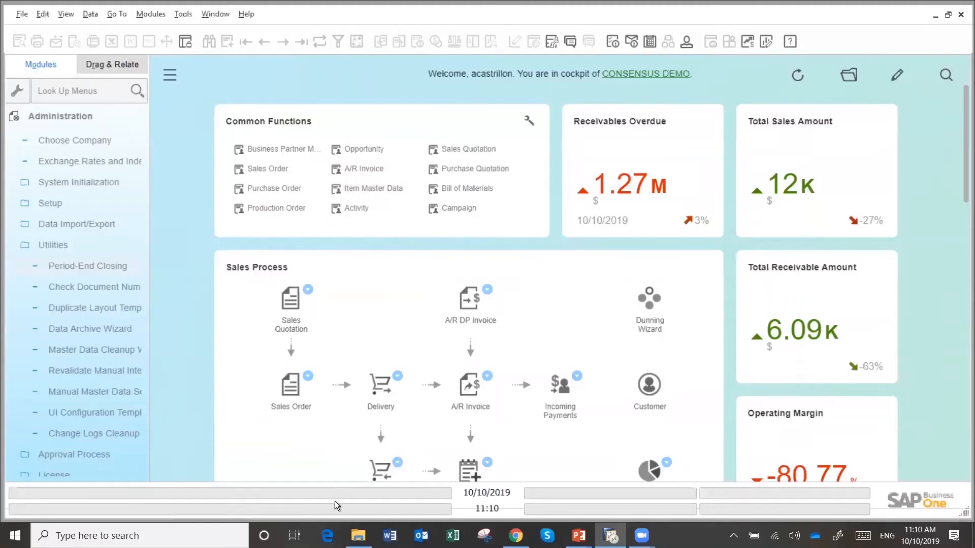
# Show the Posting Periods list under System Initialization with 2018 and 2019 period statuses
pyautogui.click(54, 245)
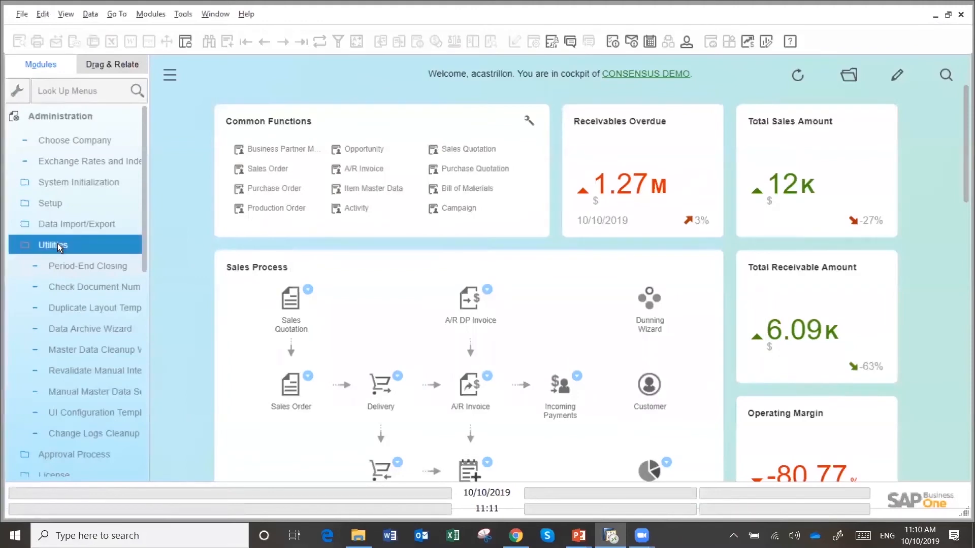
pyautogui.click(79, 181)
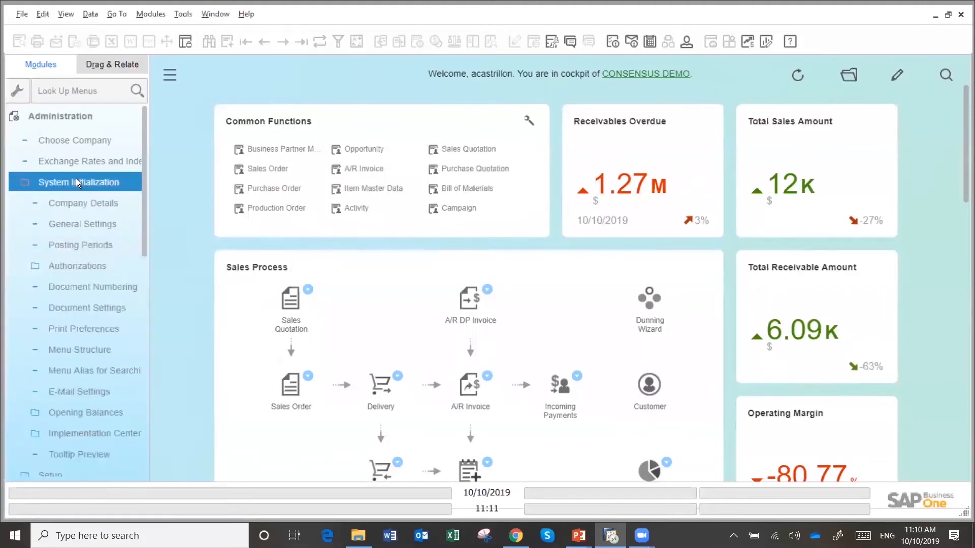
pyautogui.click(81, 244)
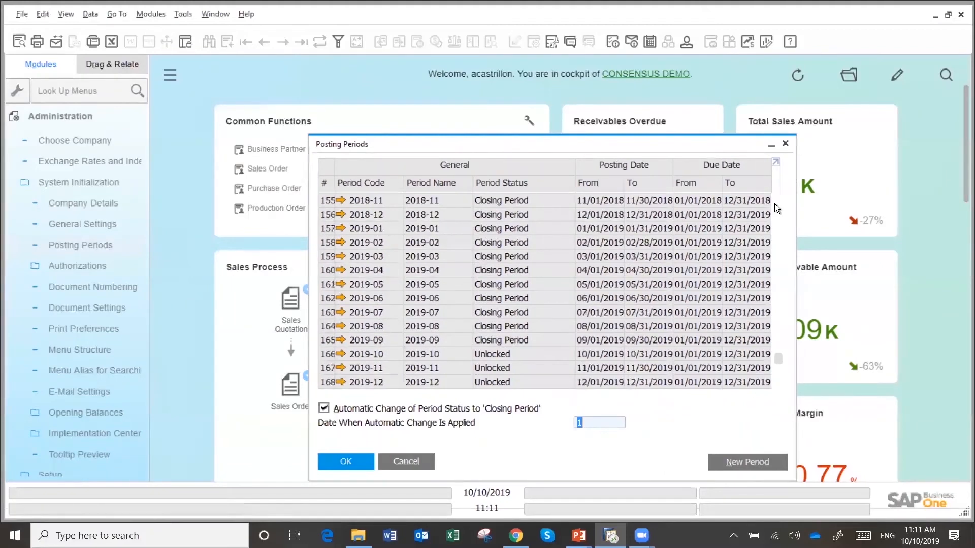
# Show the 2018-12 period details: Closing Period, 12/01/2018–12/31/2018, fiscal year 2018
pyautogui.click(370, 214)
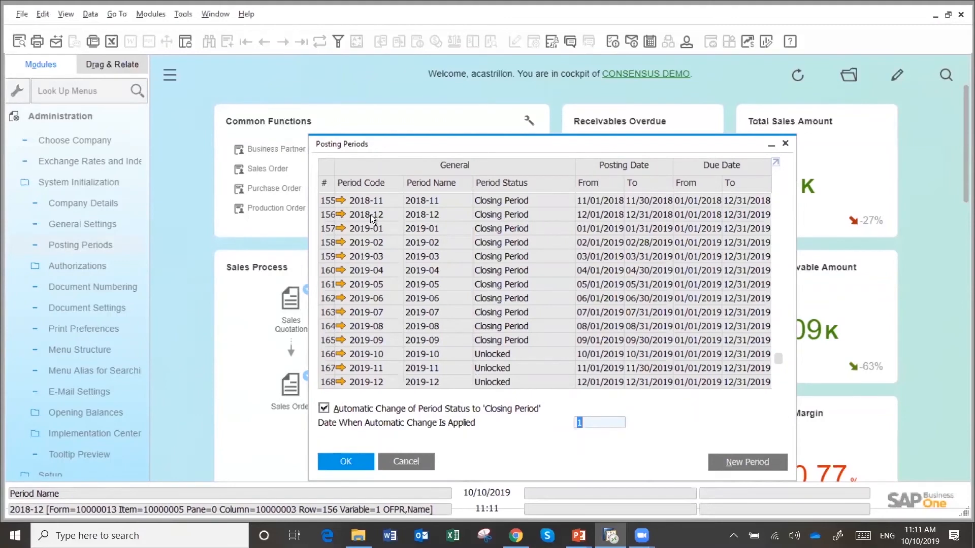
pyautogui.doubleClick(364, 214)
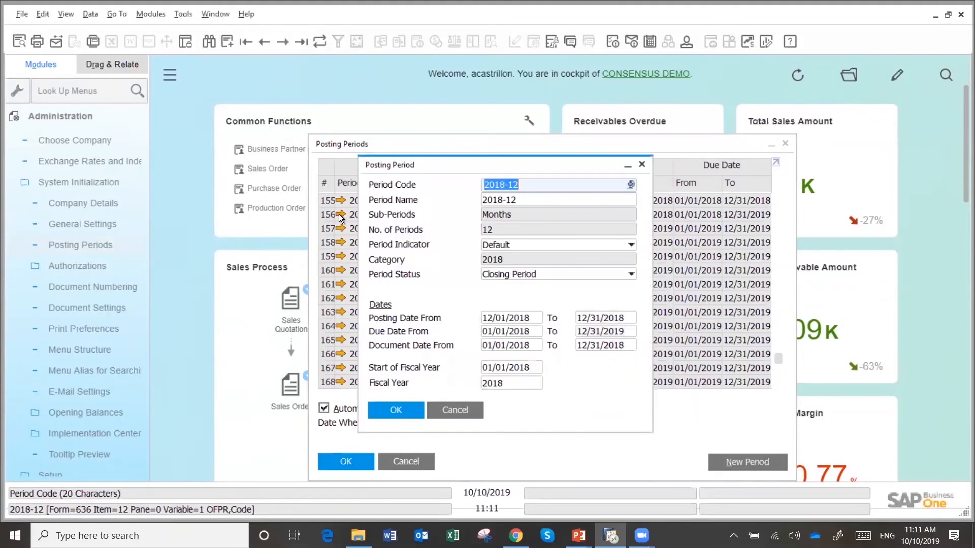
# Review the Period Status options and cancel, leaving 2018-12 as Closing Period
pyautogui.click(630, 274)
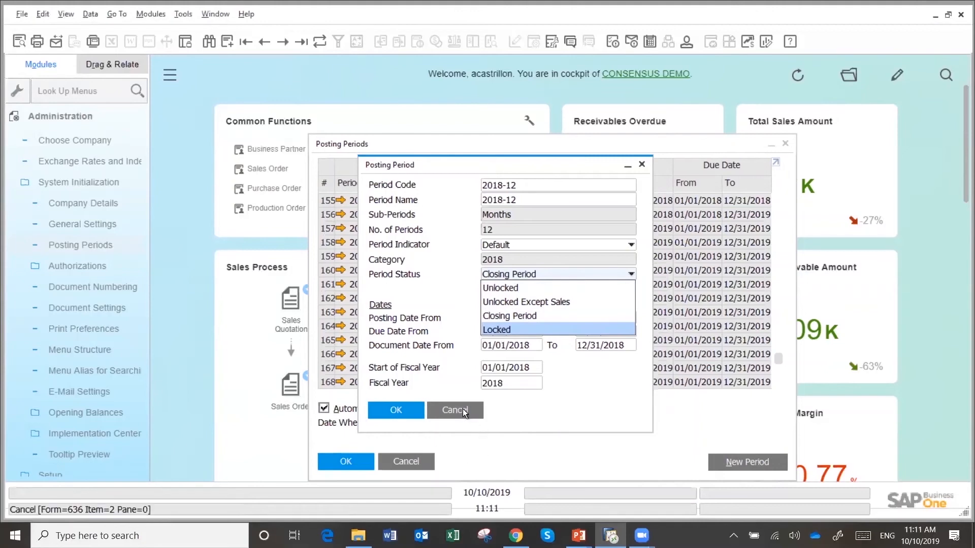
pyautogui.click(455, 409)
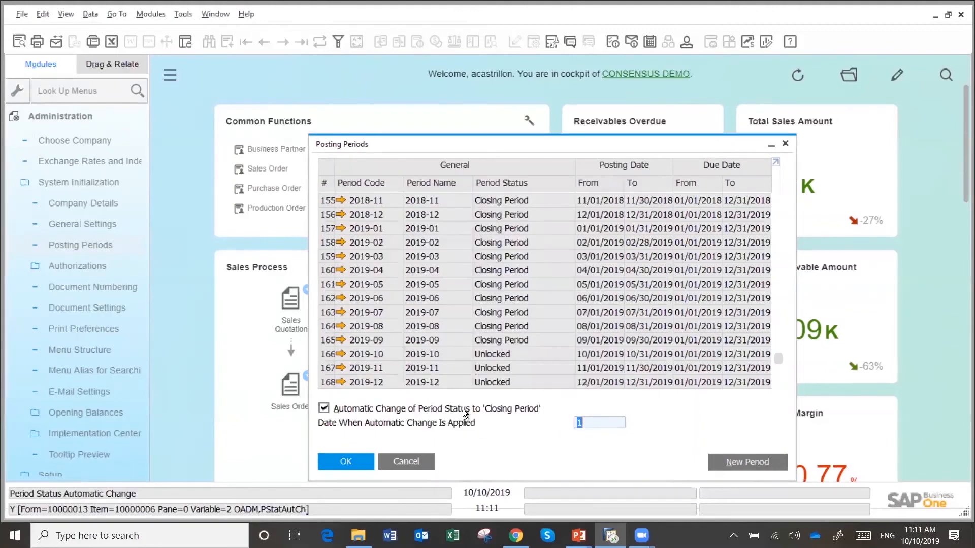